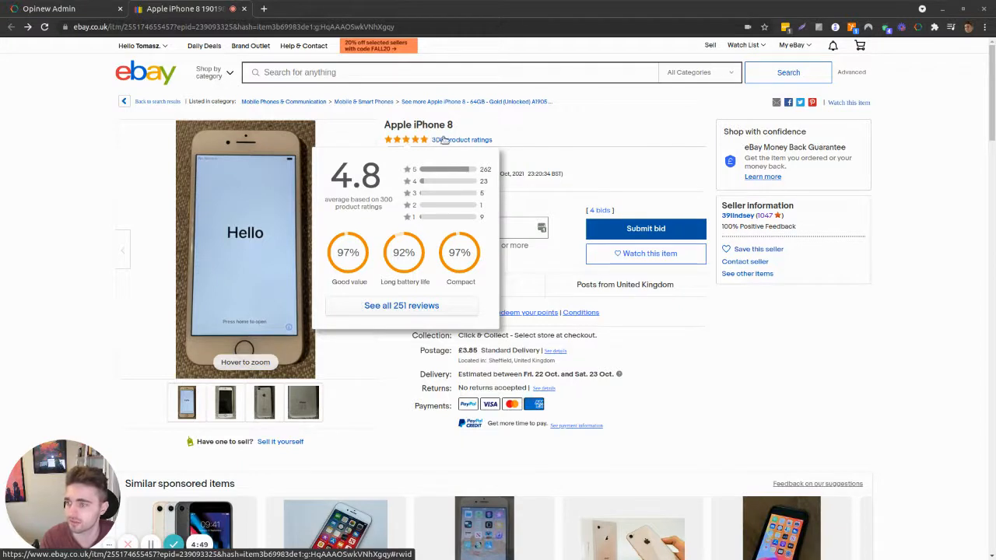
mouse_move(451, 142)
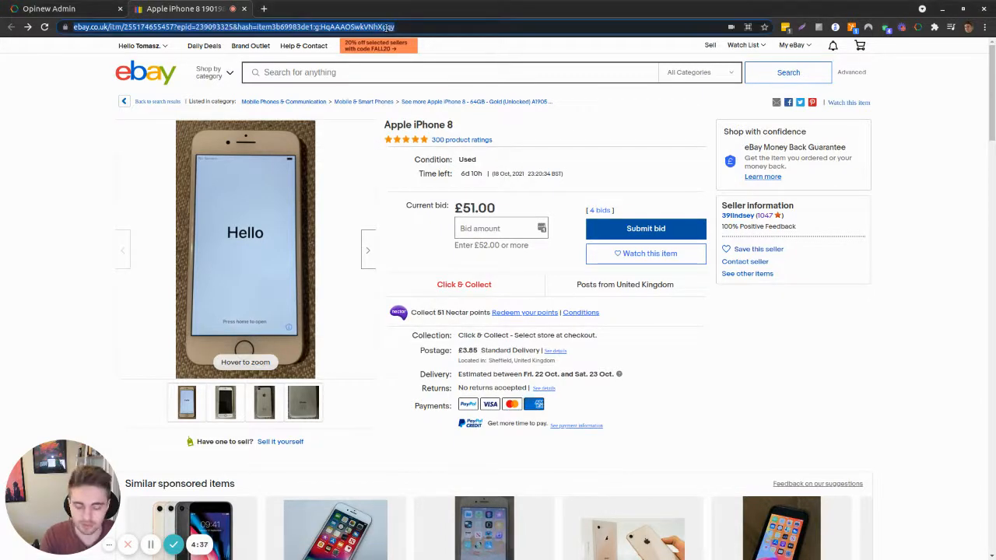
Show the Product Reviews page listing Test Sofa with zero reviews
click(48, 10)
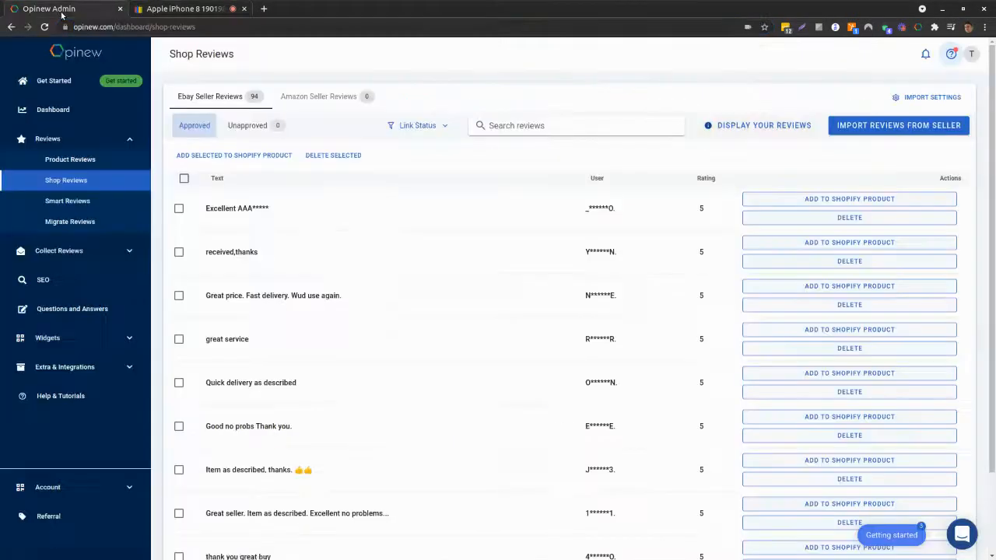
click(70, 158)
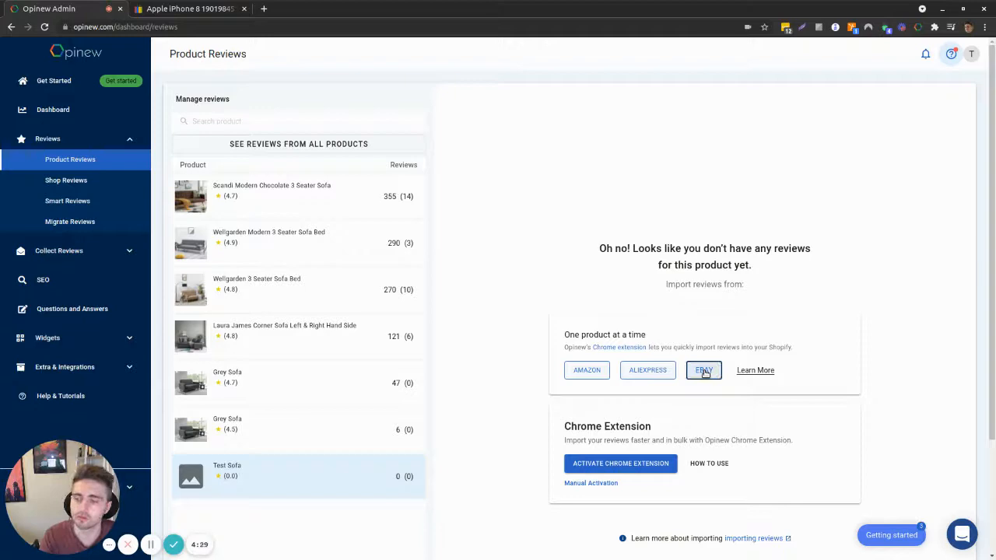
Import 22 reviews from the iPhone 8 eBay listing into Test Sofa
click(703, 371)
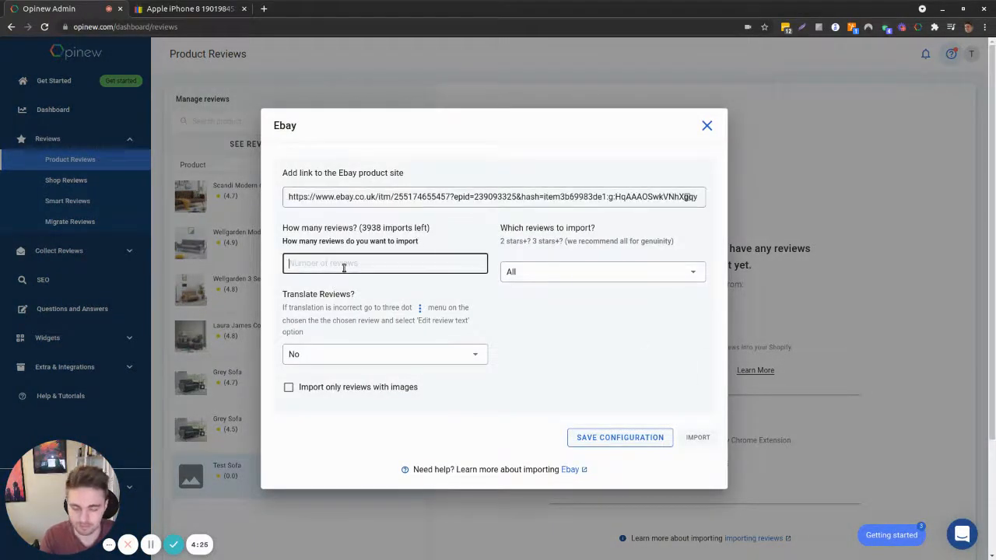
text(22)
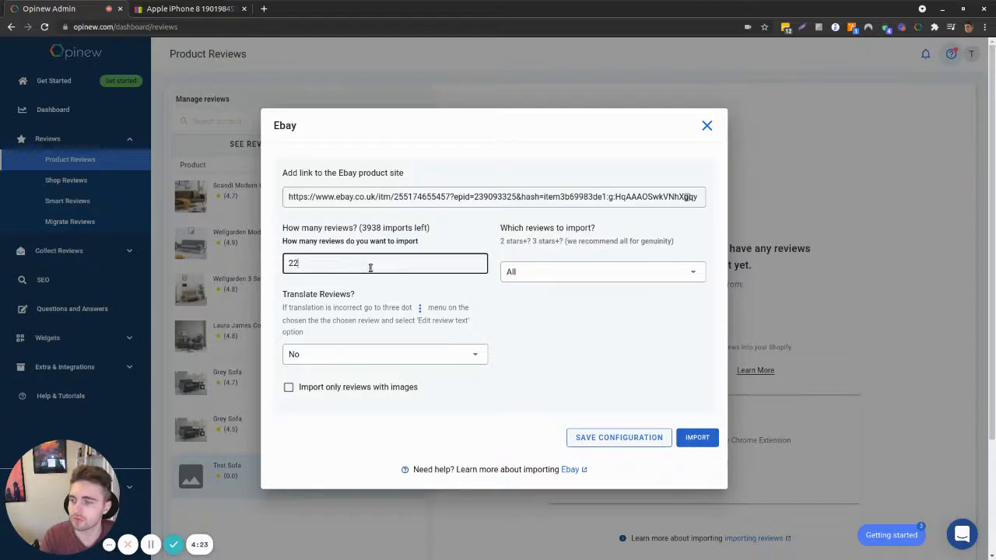
mouse_move(714, 241)
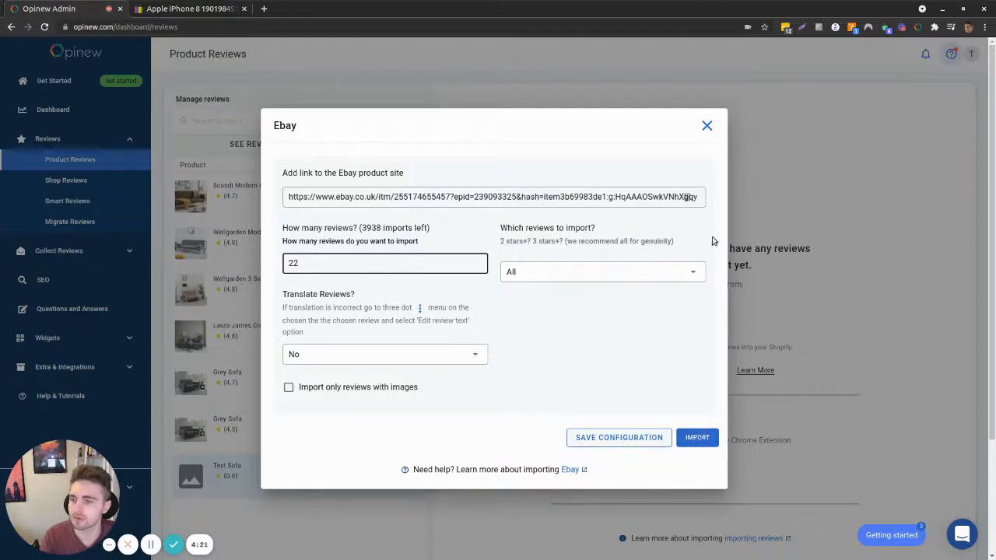
click(707, 125)
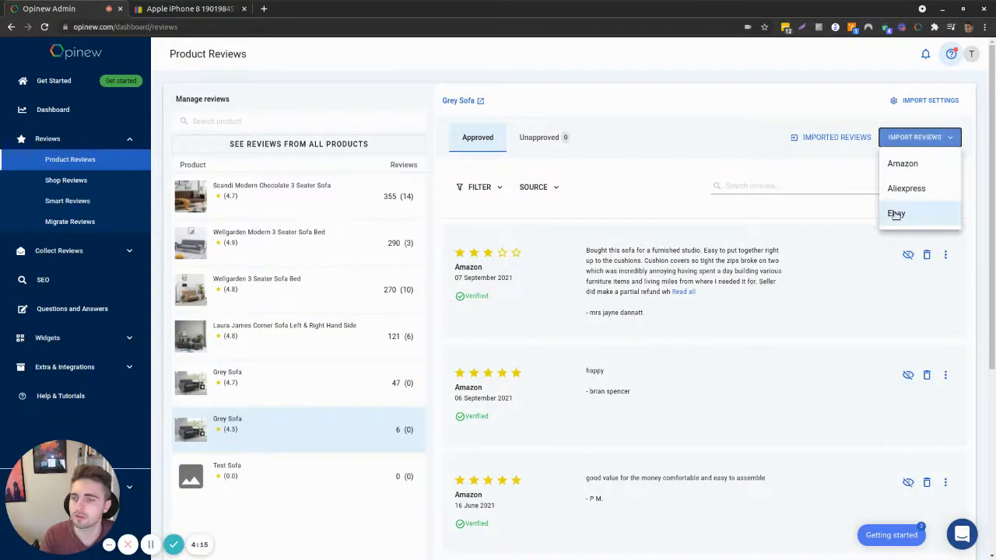
Import 33 reviews from the same eBay listing into Grey Sofa
click(896, 213)
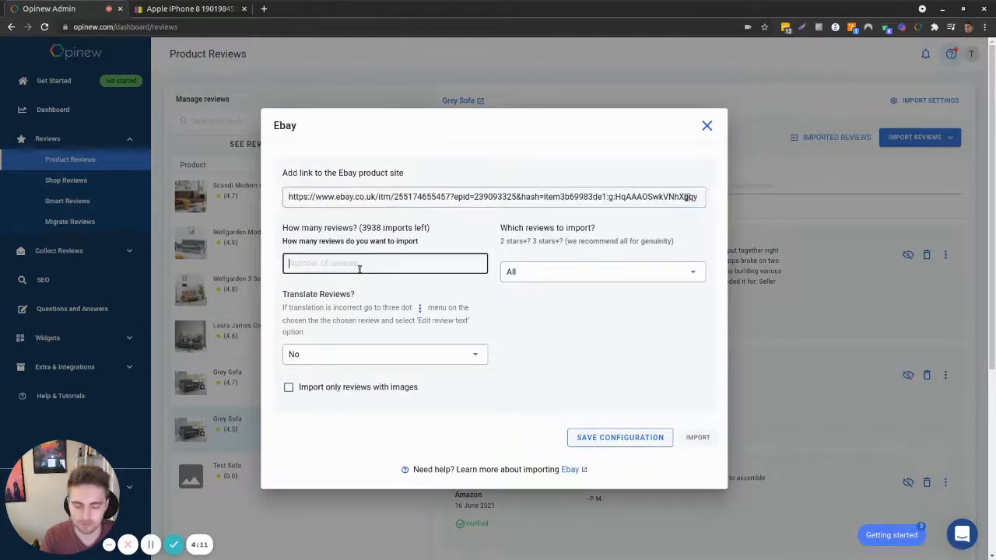
text(33)
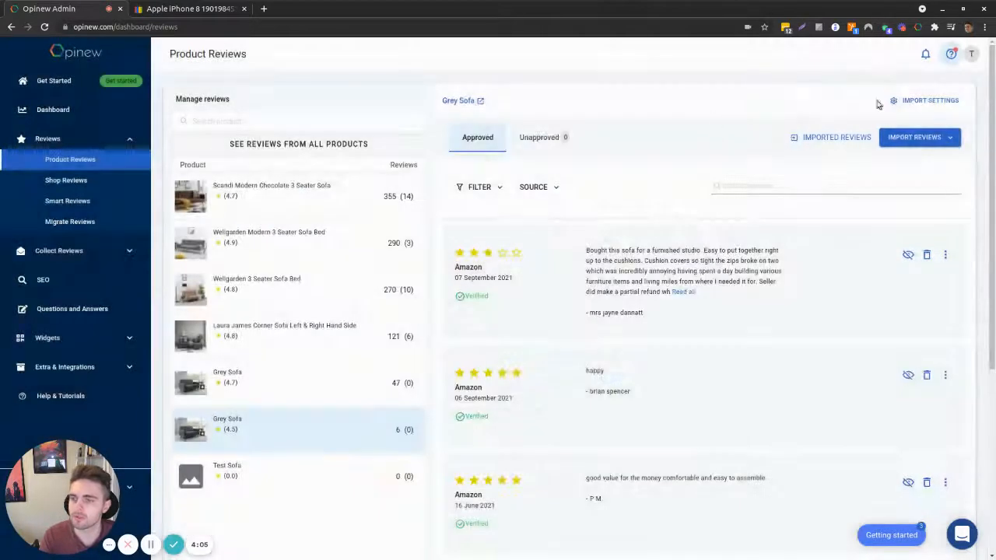
Enable Automatic synchronization of imported reviews in Import Settings
click(931, 99)
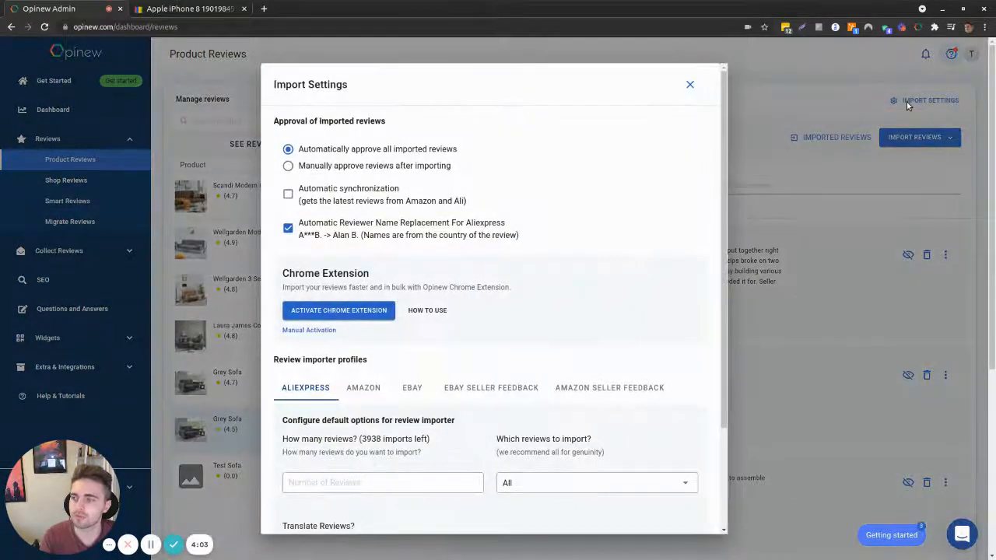
mouse_move(317, 201)
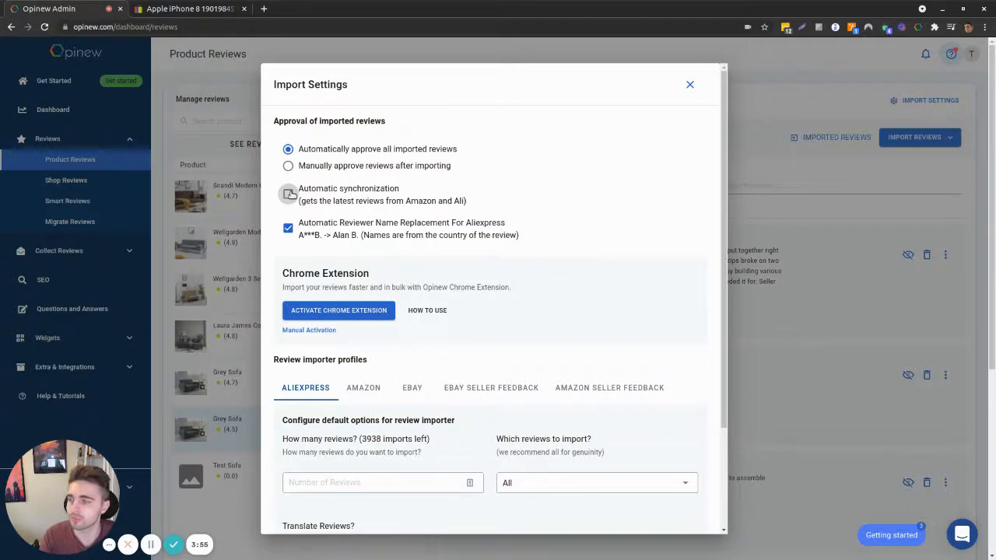
click(287, 193)
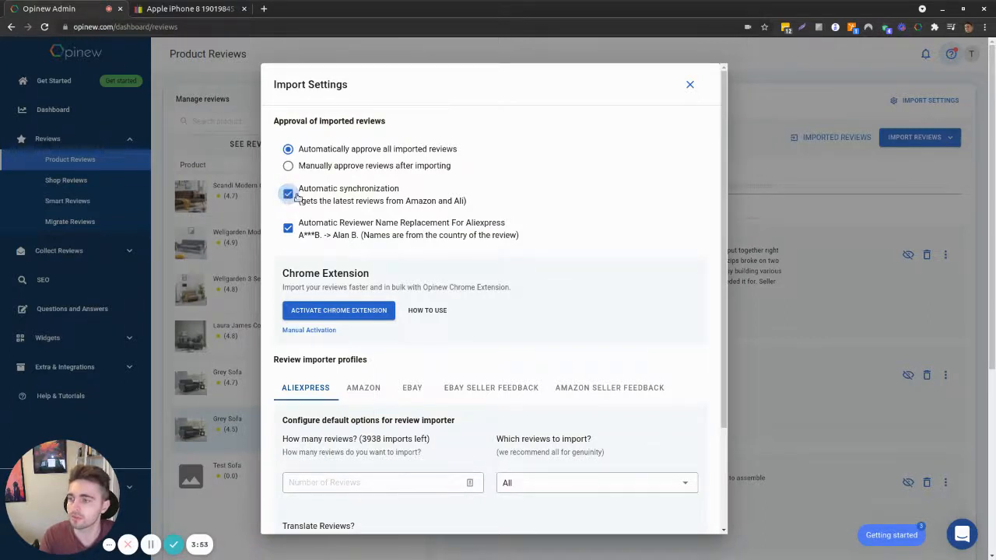